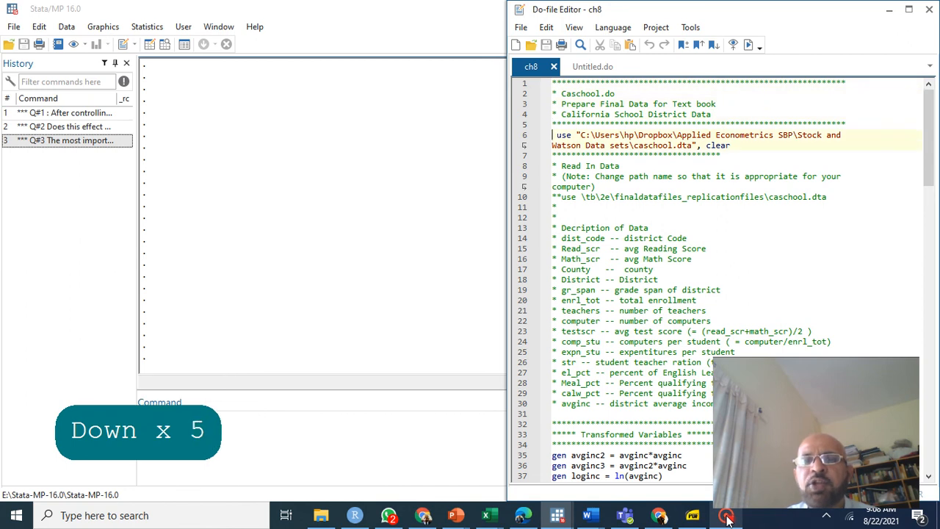
Run the 'use caschool.dta, clear' line to load the California school dataset.
{"action": "key", "text": "shift+down"}
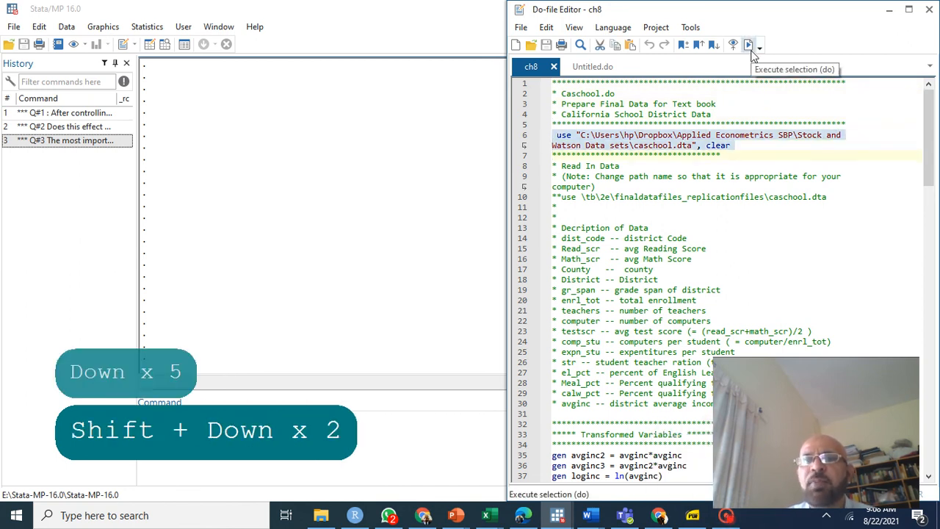
{"action": "left_click", "coordinate": [738, 39]}
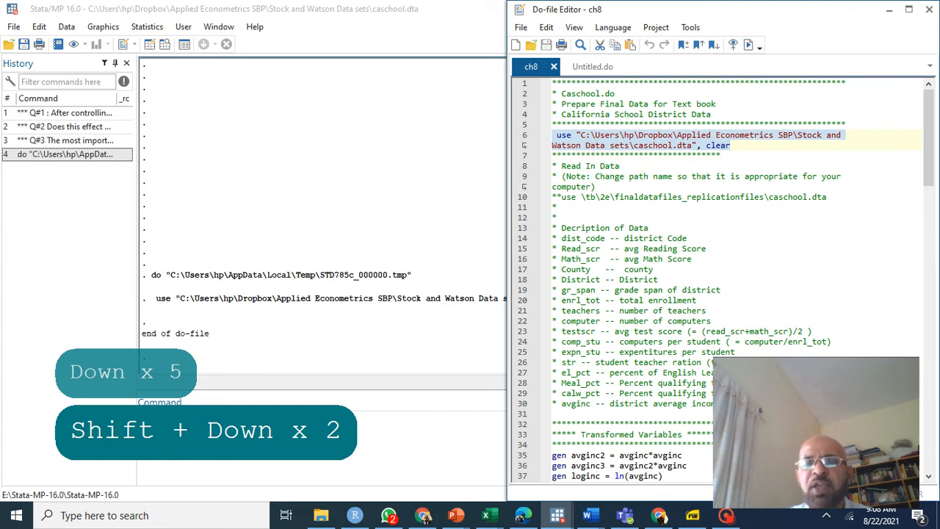
{"action": "key", "text": "Down"}
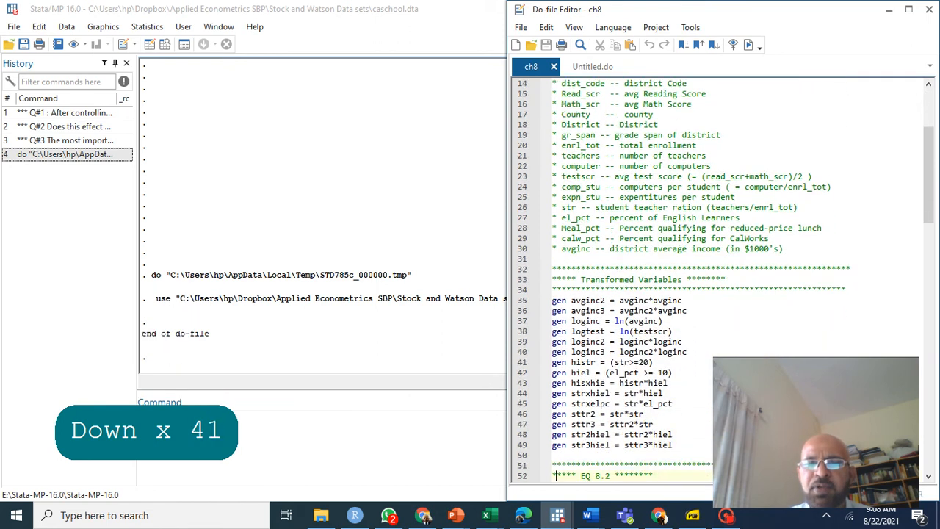
{"action": "scroll", "scroll_direction": "down", "scroll_amount": 3}
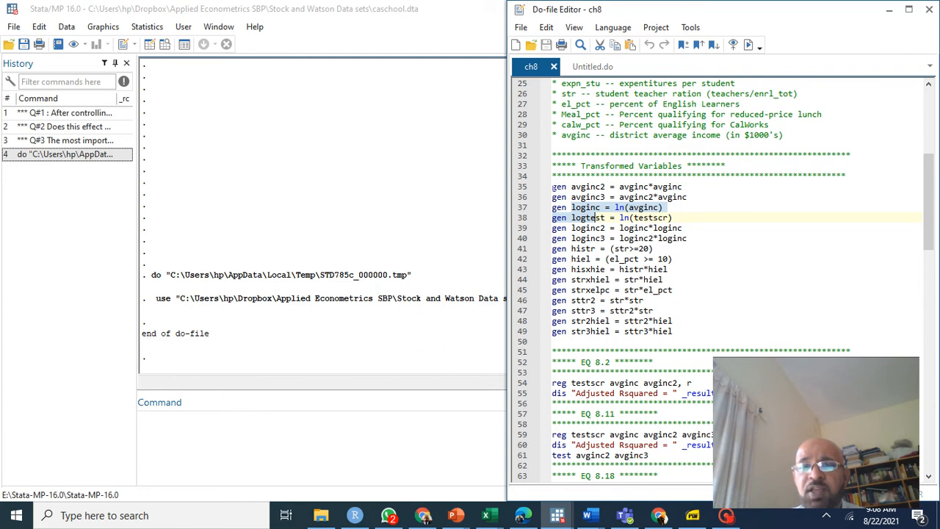
Run the gen block creating avginc2, loginc and the str and hiel interaction variables.
{"action": "key", "text": "shift+Down"}
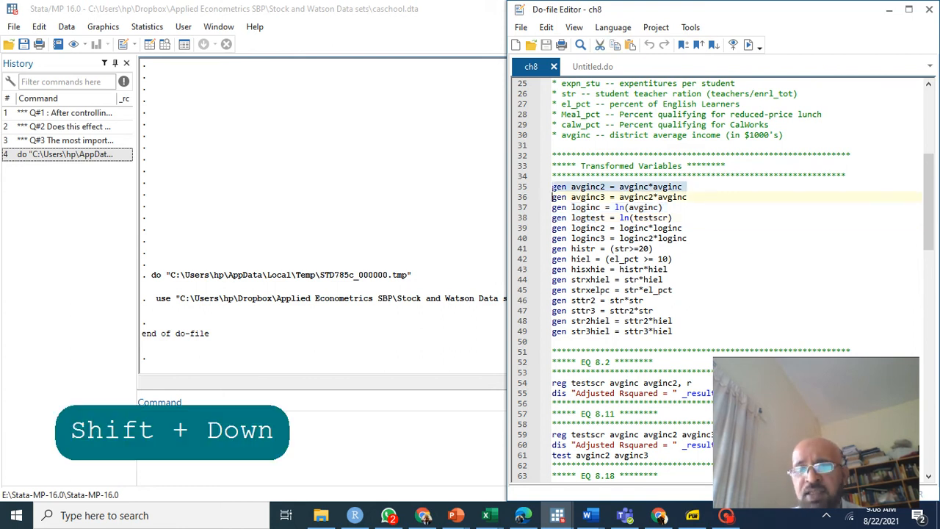
{"action": "key", "text": "shift+down"}
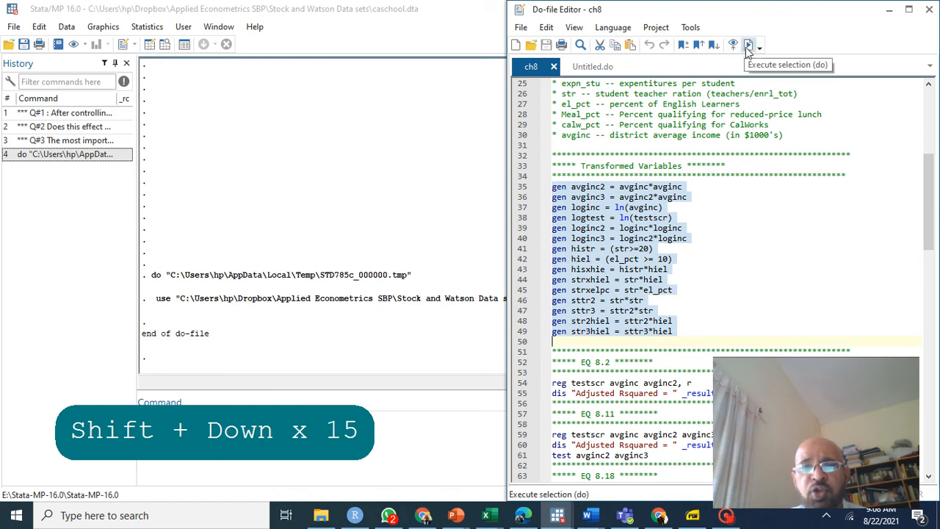
{"action": "left_click", "coordinate": [755, 44]}
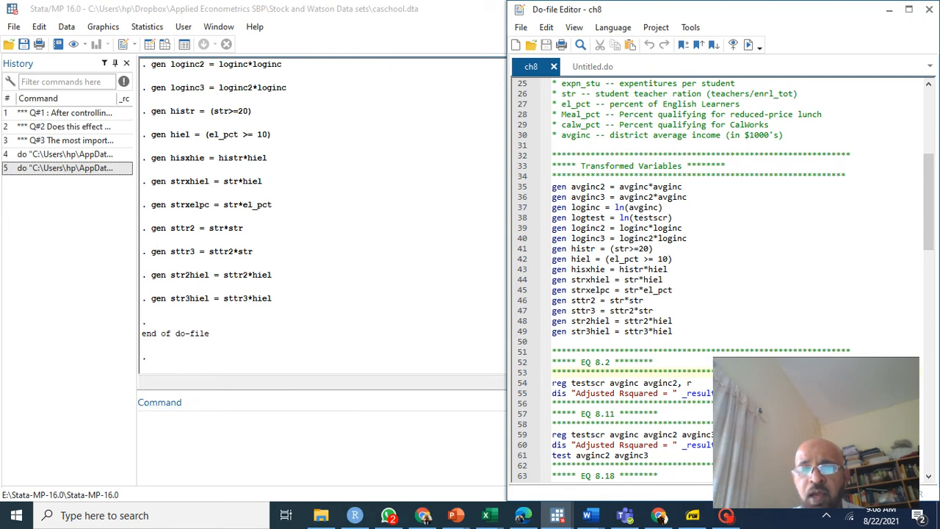
{"action": "key", "text": "shift+down"}
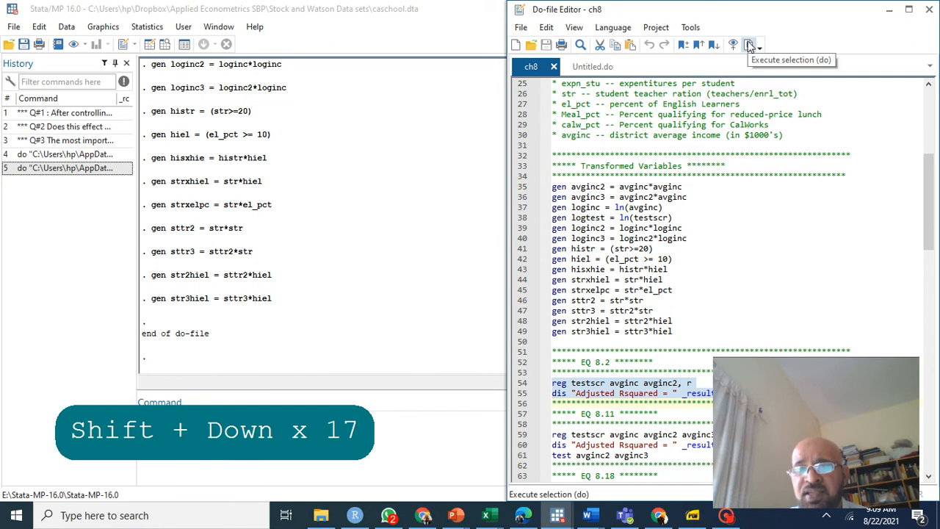
Run the EQ 8.2 robust regression of testscr on avginc and avginc2, adjusted R-squared 0.554.
{"action": "left_click", "coordinate": [753, 45]}
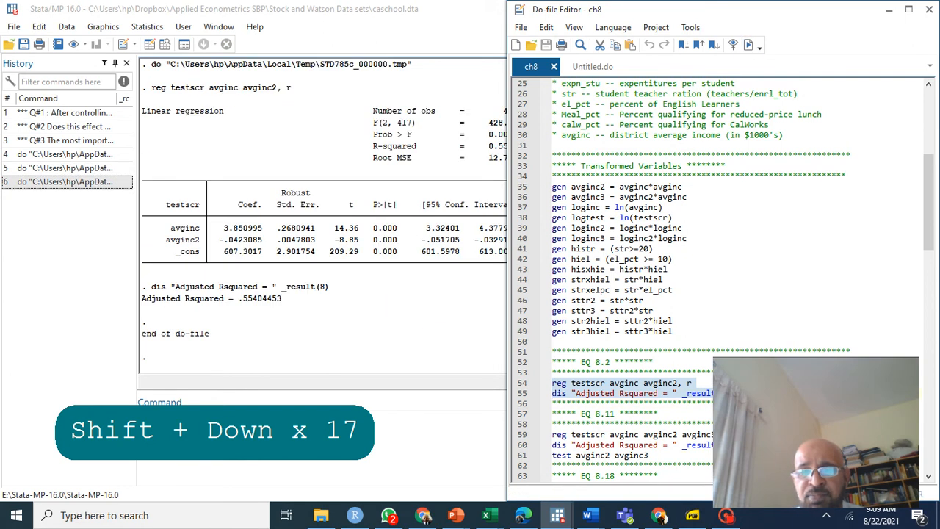
{"action": "key", "text": "Down"}
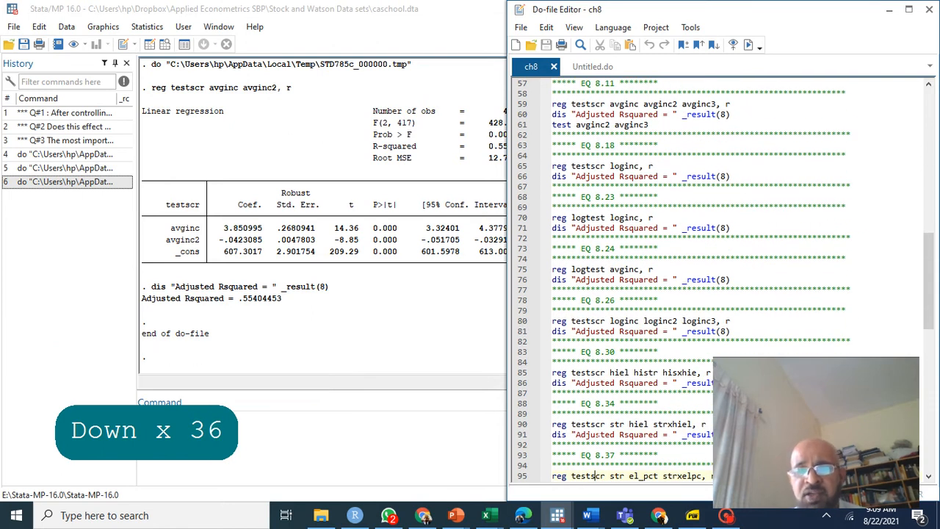
{"action": "scroll", "scroll_direction": "down", "scroll_amount": 3}
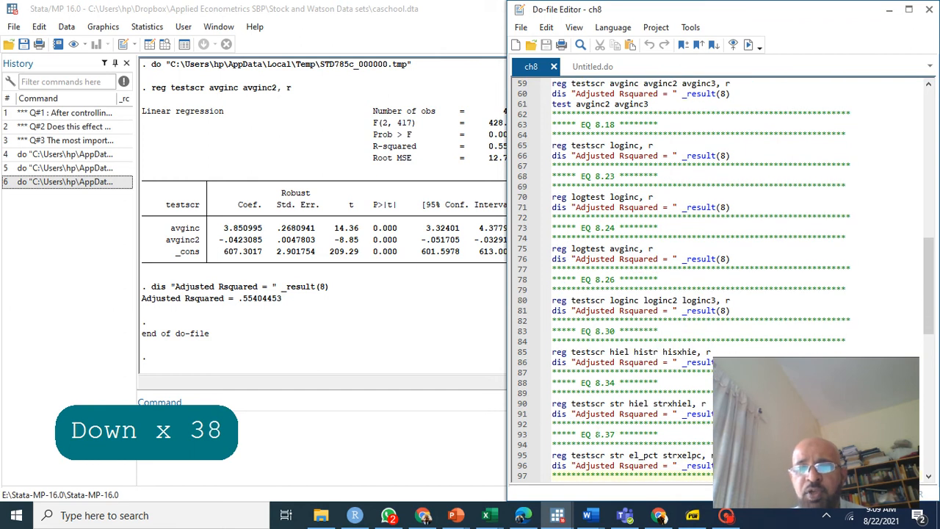
{"action": "scroll", "scroll_direction": "down", "scroll_amount": 3}
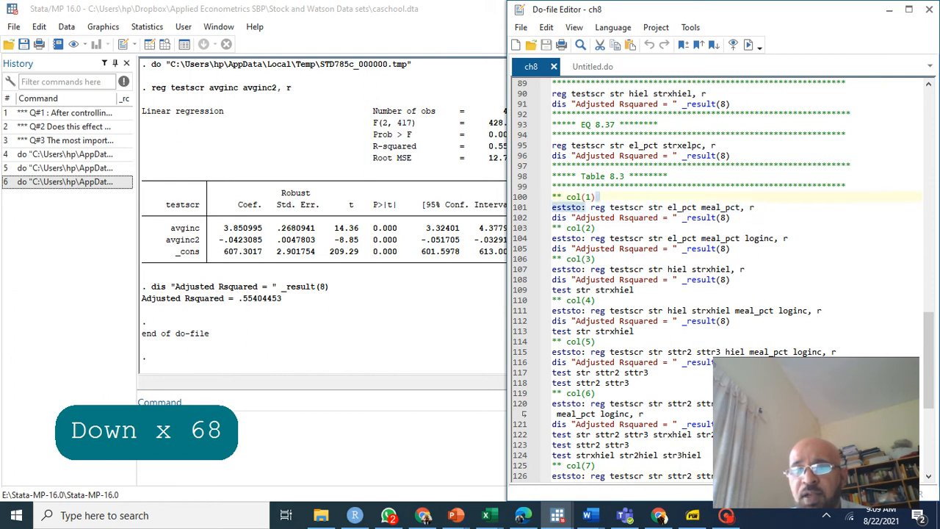
Run reg testscr str el_pct meal_pct from the Command window, then rerun it with eststo: to store est1.
{"action": "key", "text": "ctrl+c"}
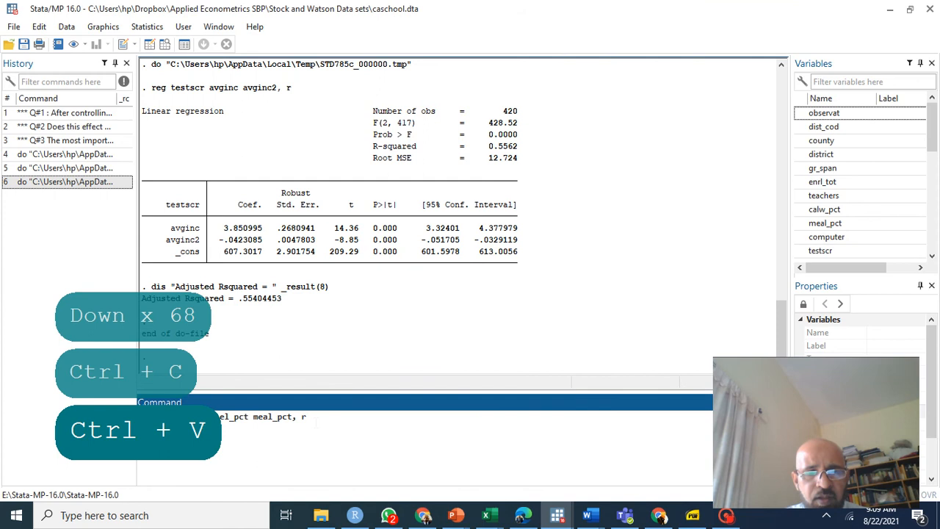
{"action": "key", "text": "Return"}
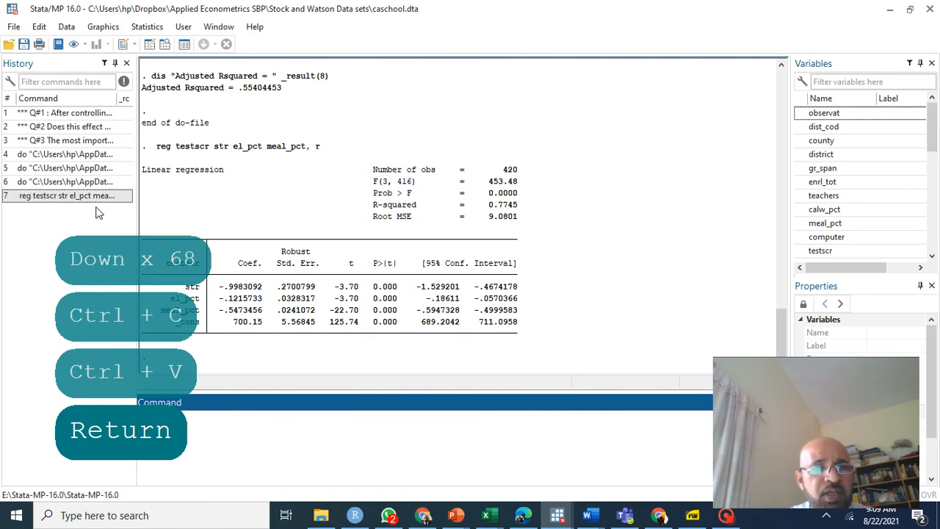
{"action": "key", "text": "ctrl+v"}
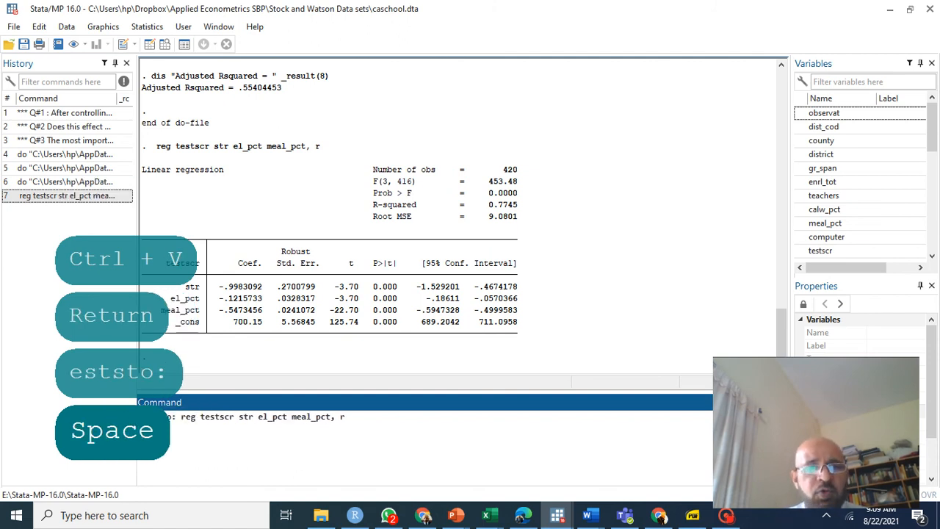
{"action": "key", "text": "return"}
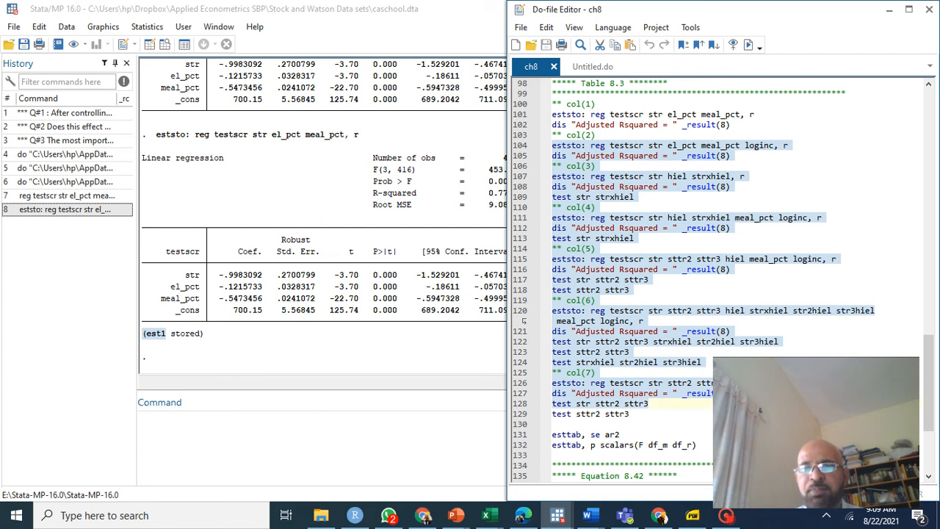
Run the col(2) through col(7) eststo blocks, storing the regressions up to est7.
{"action": "key", "text": "shift+up"}
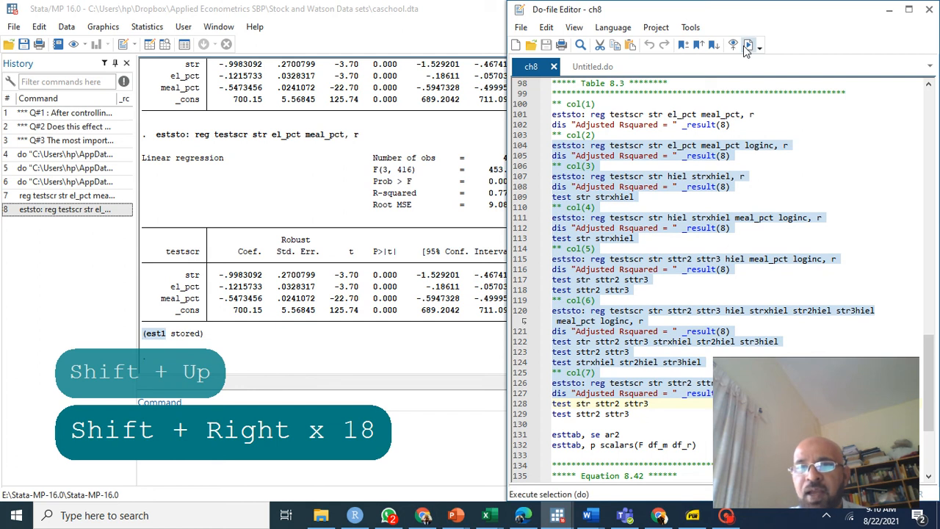
{"action": "left_click", "coordinate": [756, 46]}
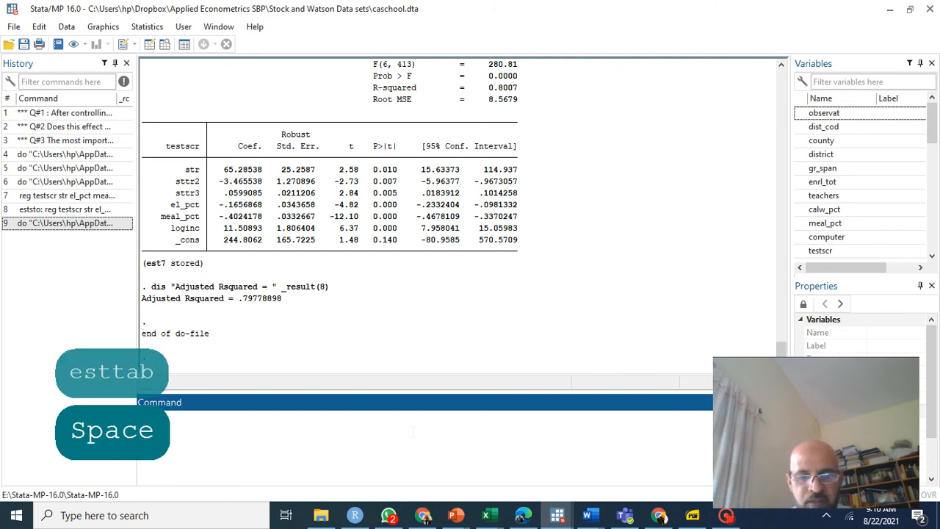
Run esttab to tabulate the seven stored models, then recall it from History for editing.
{"action": "key", "text": "Return"}
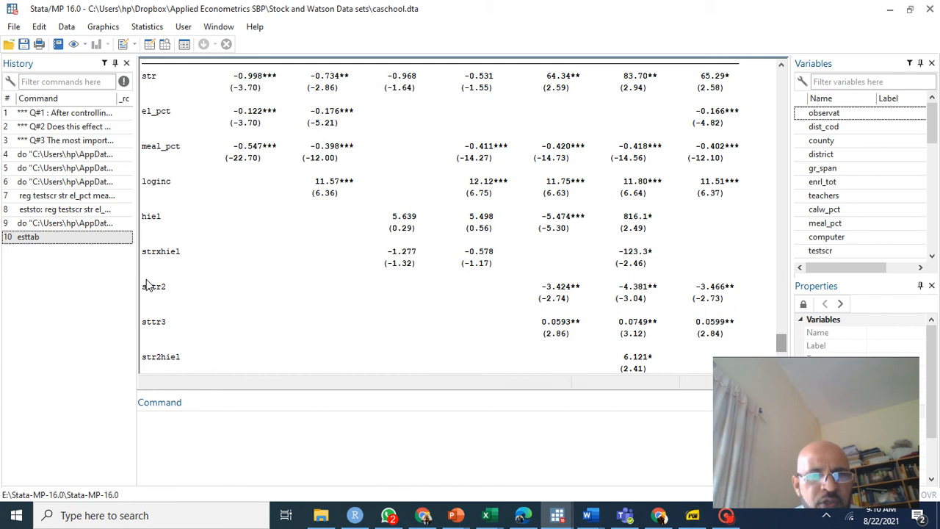
{"action": "mouse_move", "coordinate": [223, 116]}
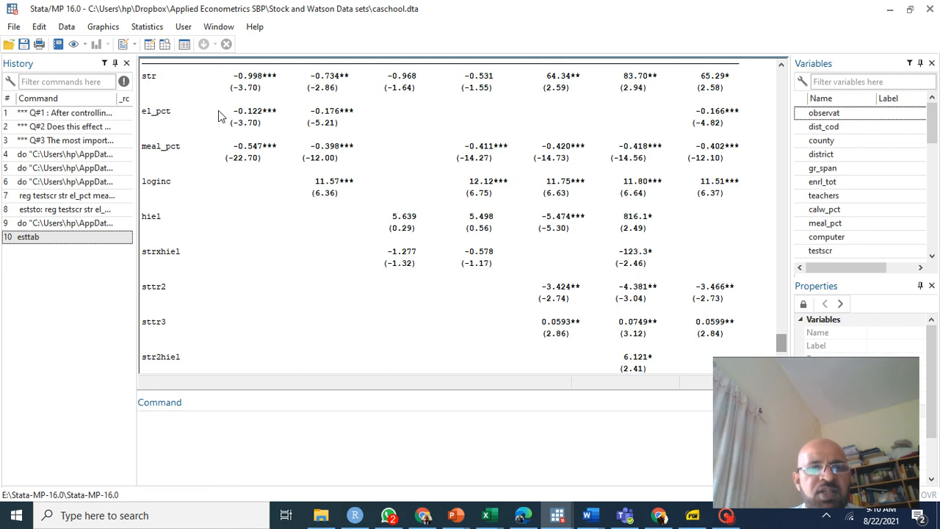
{"action": "mouse_move", "coordinate": [311, 299]}
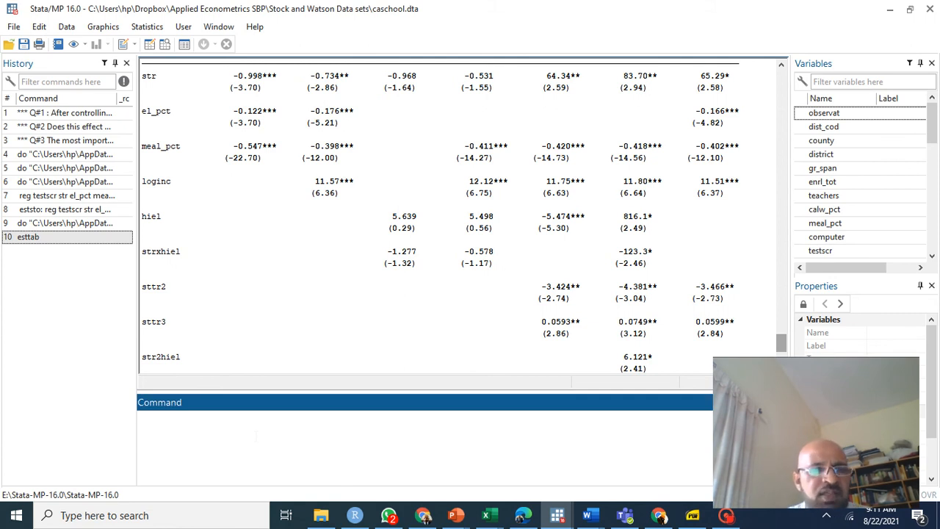
{"action": "left_click", "coordinate": [28, 236]}
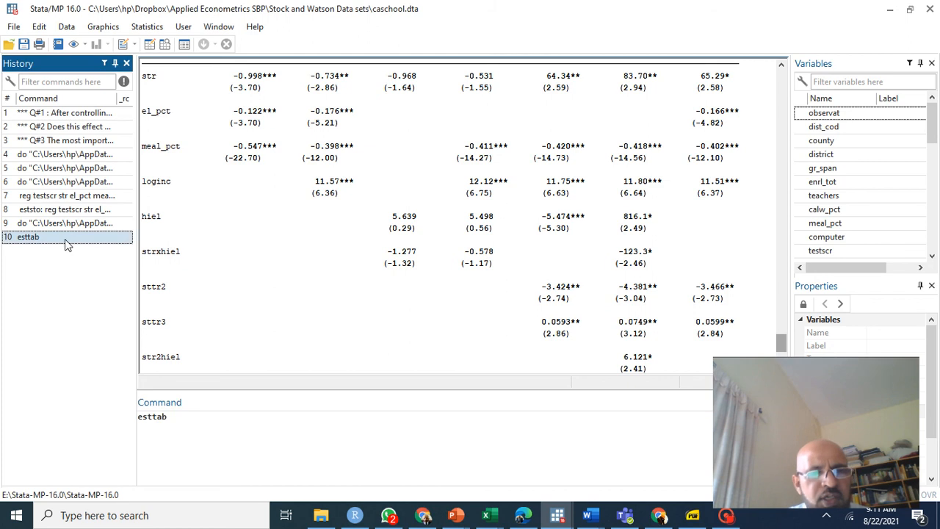
Run esttab, se r2 to show standard errors in parentheses and R-squared rows.
{"action": "type", "text": ", se r"}
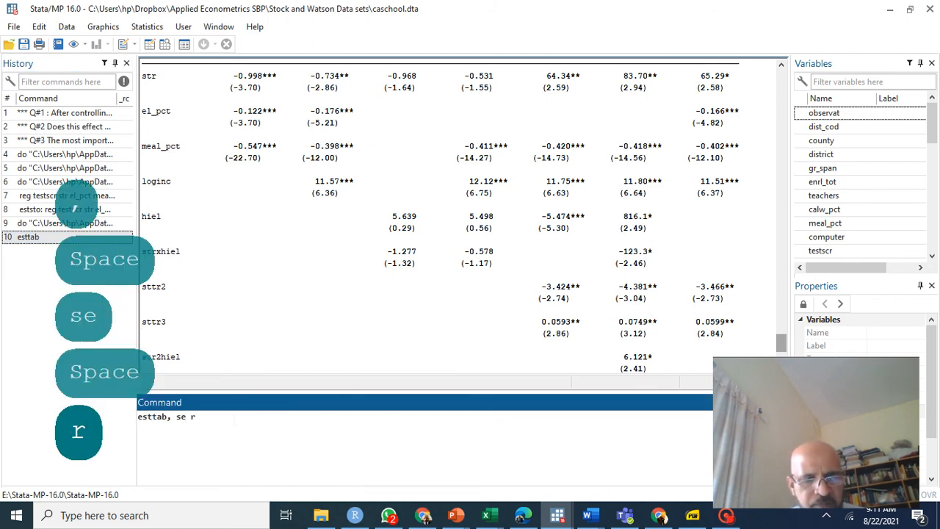
{"action": "key", "text": "Return"}
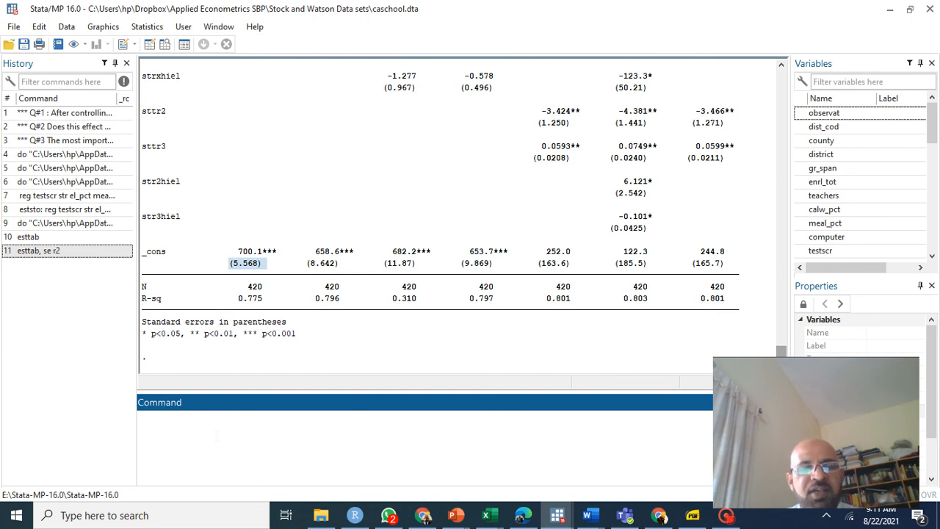
{"action": "type", "text": "asdoc estt"}
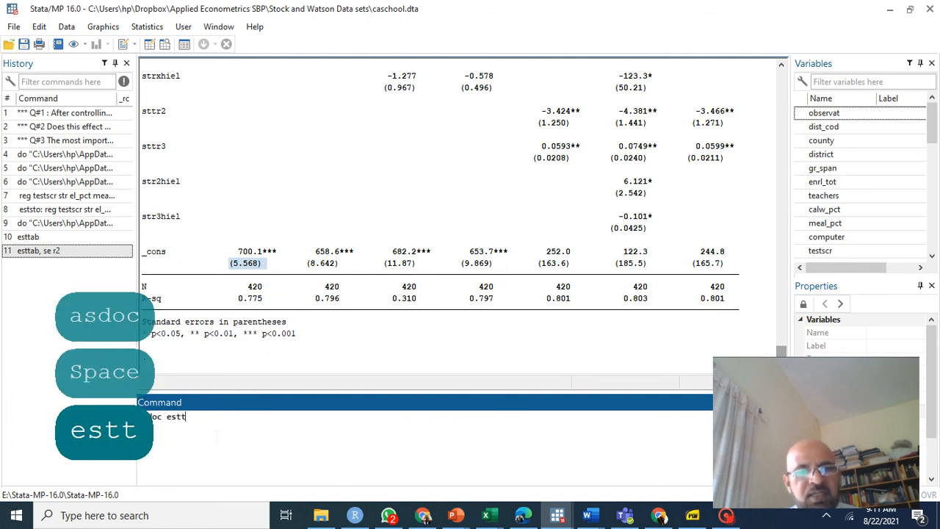
Run asdoc esttab to export the table to Myfile.doc and open it in Word.
{"action": "key", "text": "Return"}
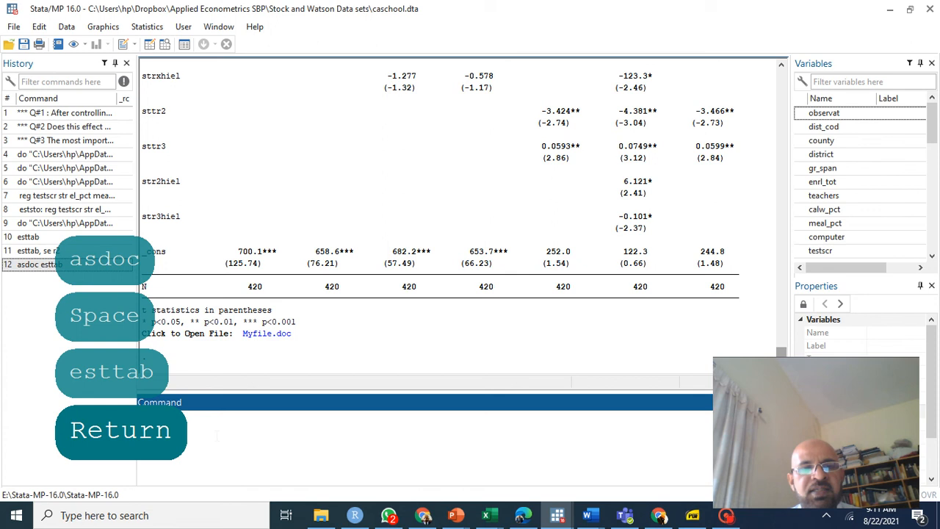
{"action": "mouse_move", "coordinate": [247, 345]}
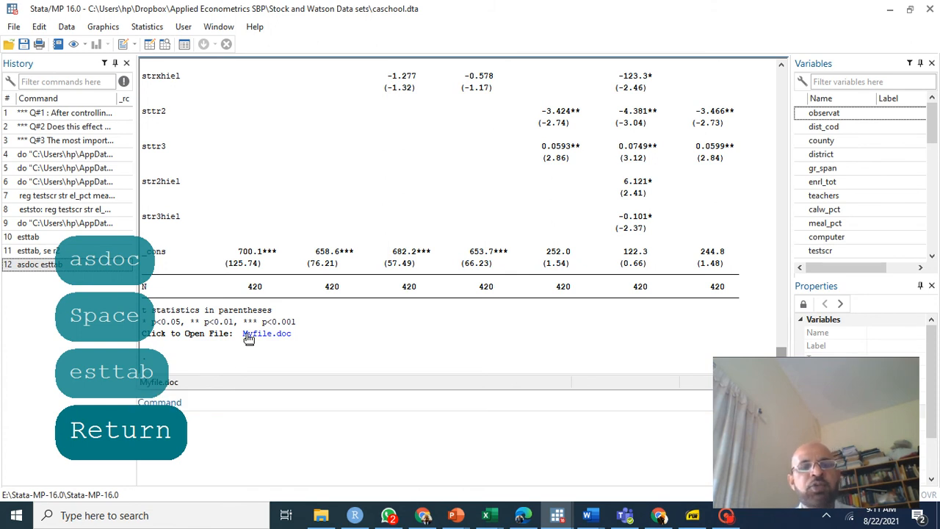
{"action": "left_click", "coordinate": [267, 334]}
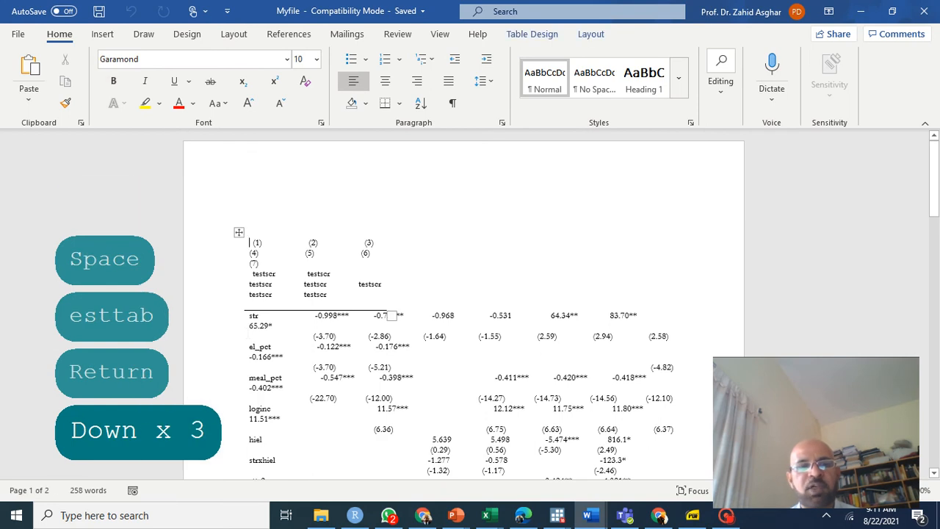
Scroll through the exported seven-column regression table to its last page in Word.
{"action": "scroll", "scroll_direction": "down", "scroll_amount": 3}
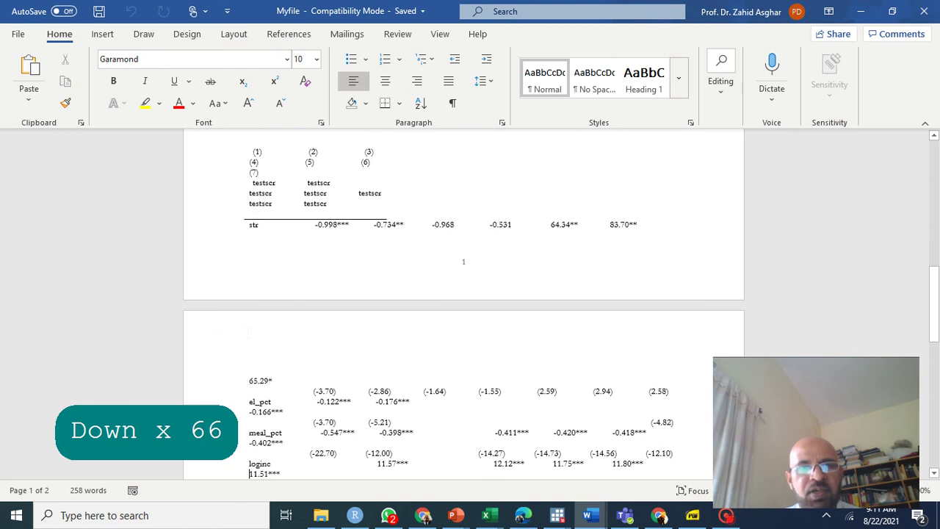
{"action": "scroll", "scroll_direction": "down", "scroll_amount": 3}
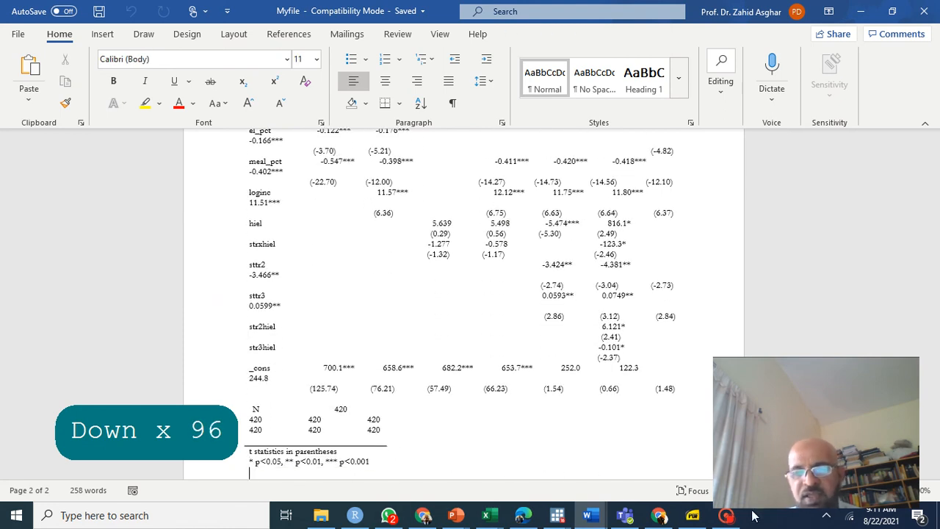
{"action": "mouse_move", "coordinate": [554, 510]}
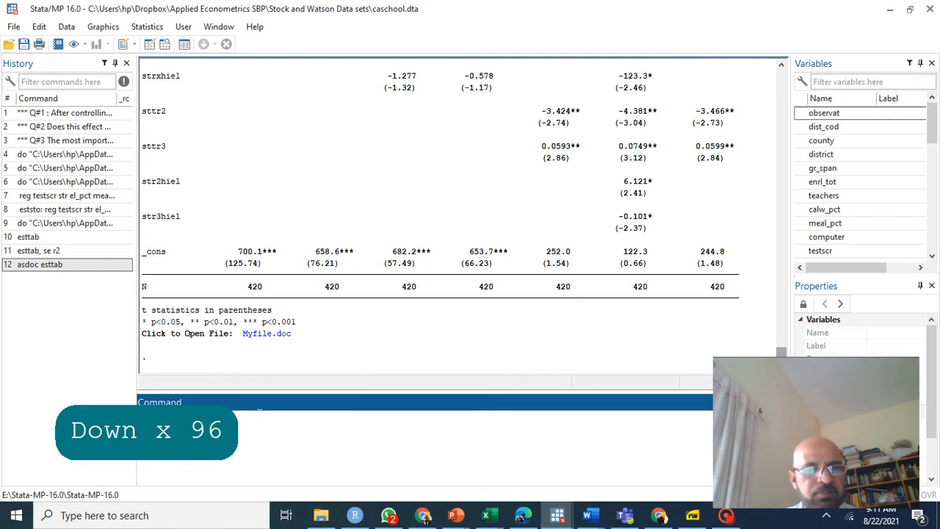
Run asdoc esttab, save(myfile) twice, ending in error r(603) that myfile.doc could not be opened.
{"action": "type", "text": "es"}
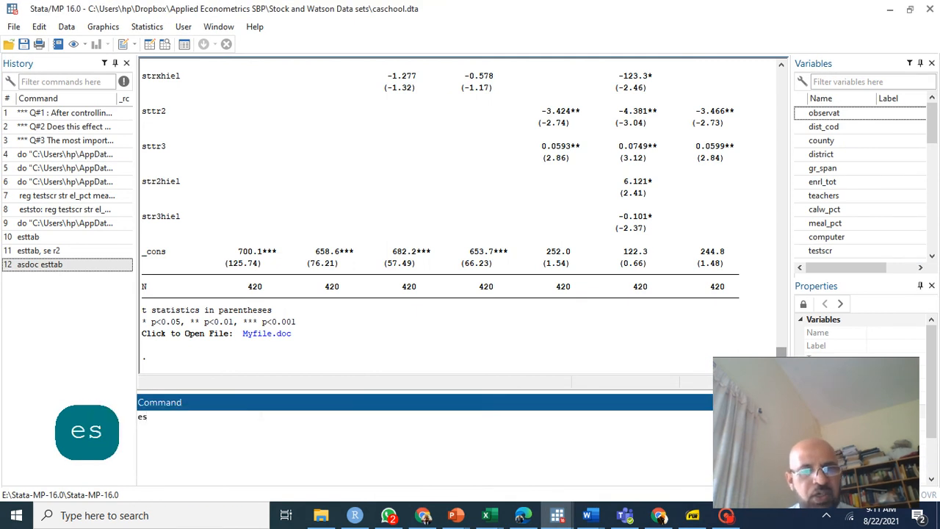
{"action": "type", "text": "ad"}
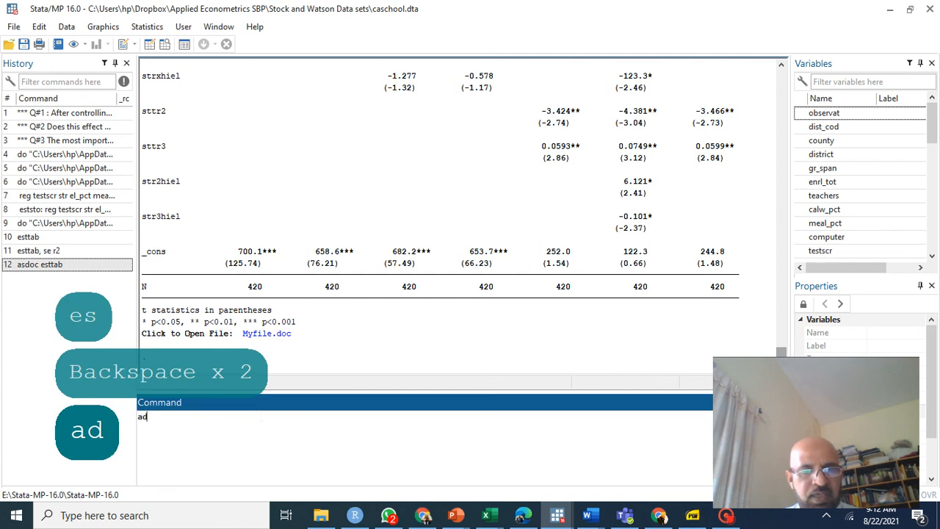
{"action": "type", "text": "sd"}
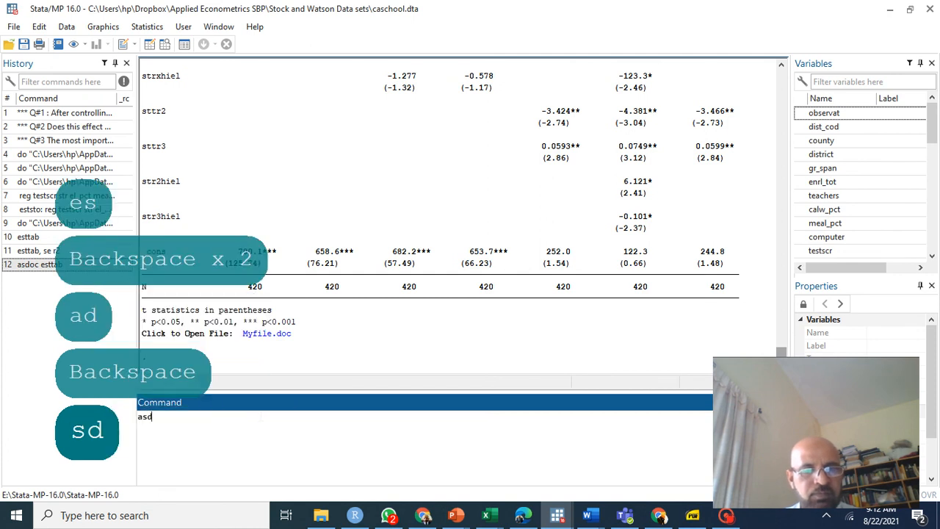
{"action": "type", "text": "oc esttab,"}
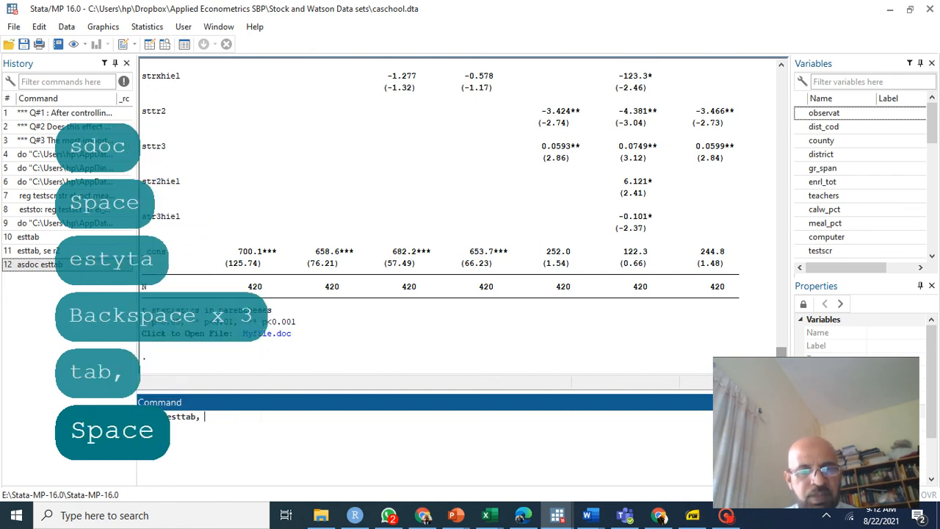
{"action": "type", "text": "save("}
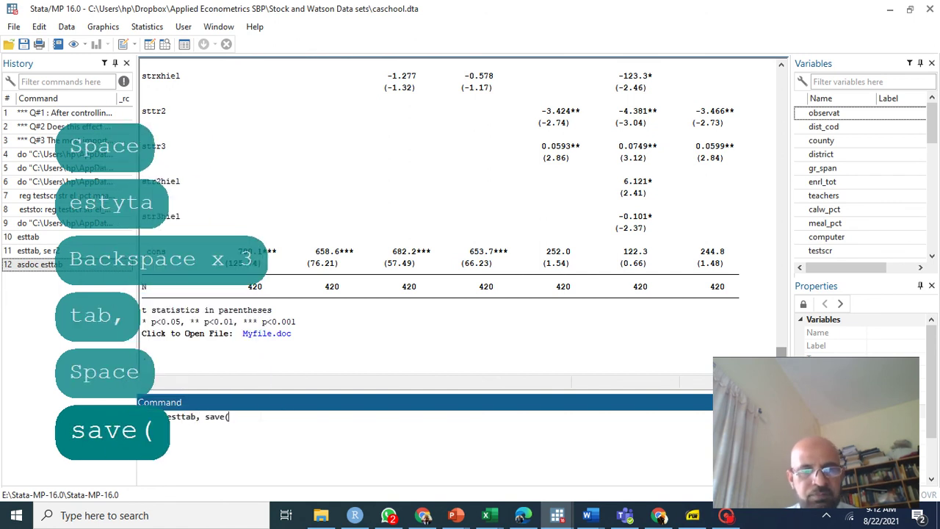
{"action": "type", "text": "myfile"}
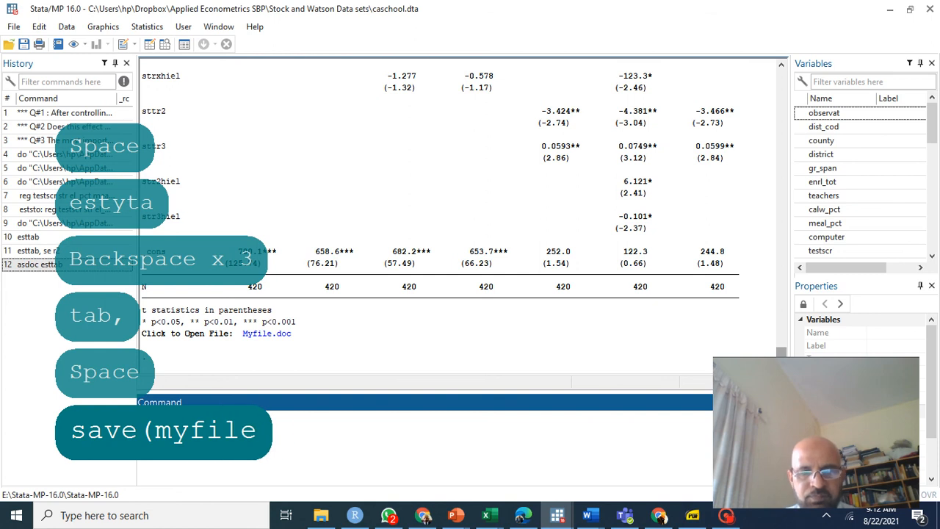
{"action": "key", "text": "Return"}
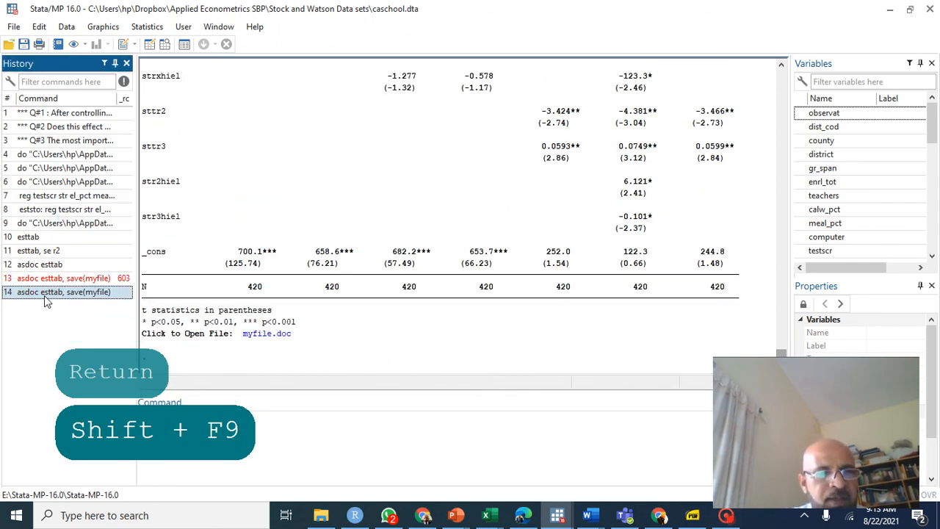
{"action": "key", "text": "Return"}
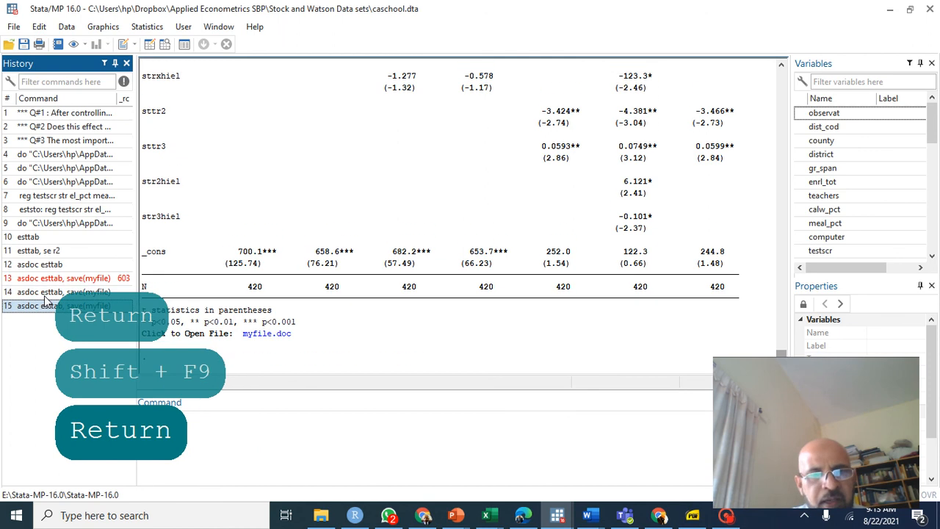
{"action": "mouse_move", "coordinate": [265, 337]}
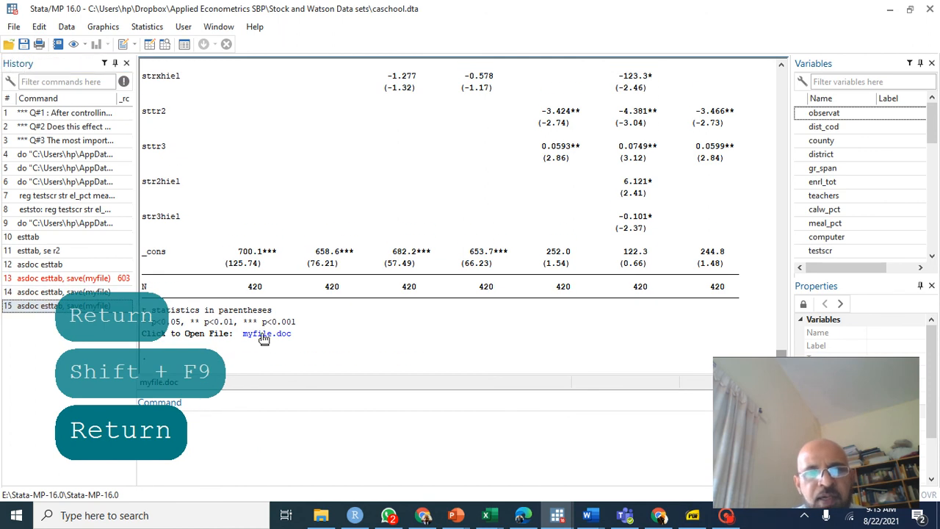
{"action": "left_click", "coordinate": [265, 334]}
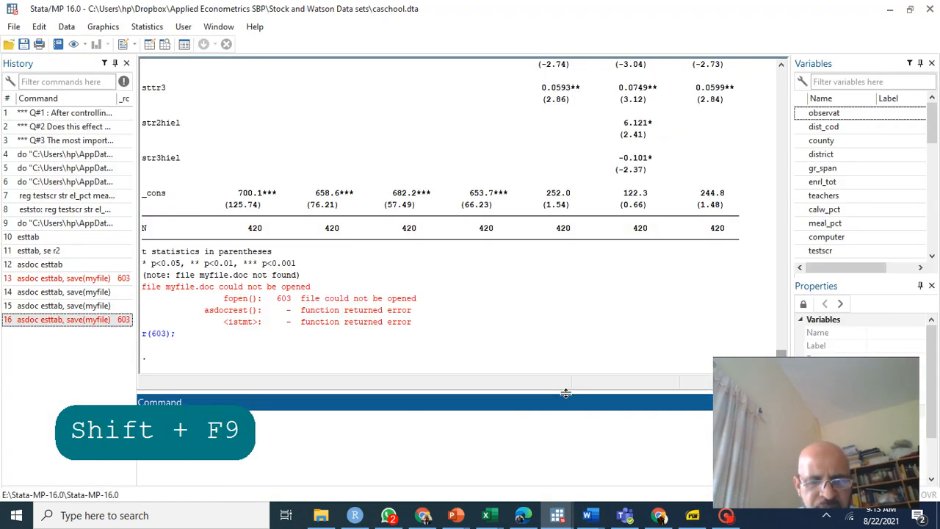
{"action": "type", "text": "ad"}
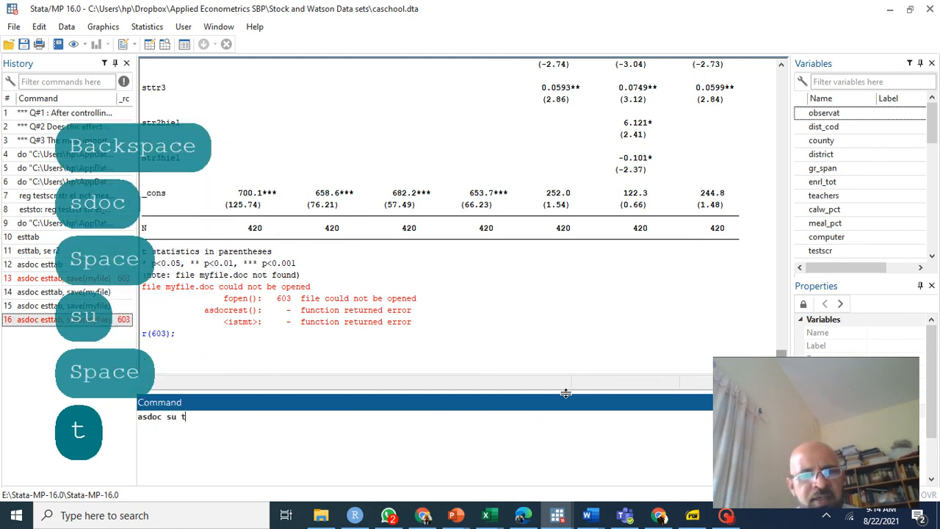
Append asdoc summary statistics for testscr, str and meal_pct to myfile.doc and view it in Word.
{"action": "type", "text": "estscr"}
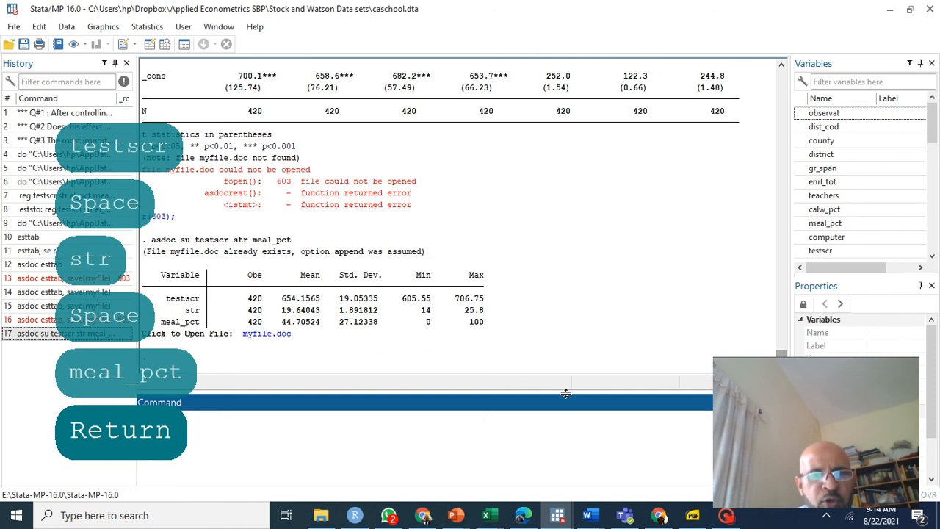
{"action": "left_click", "coordinate": [589, 514]}
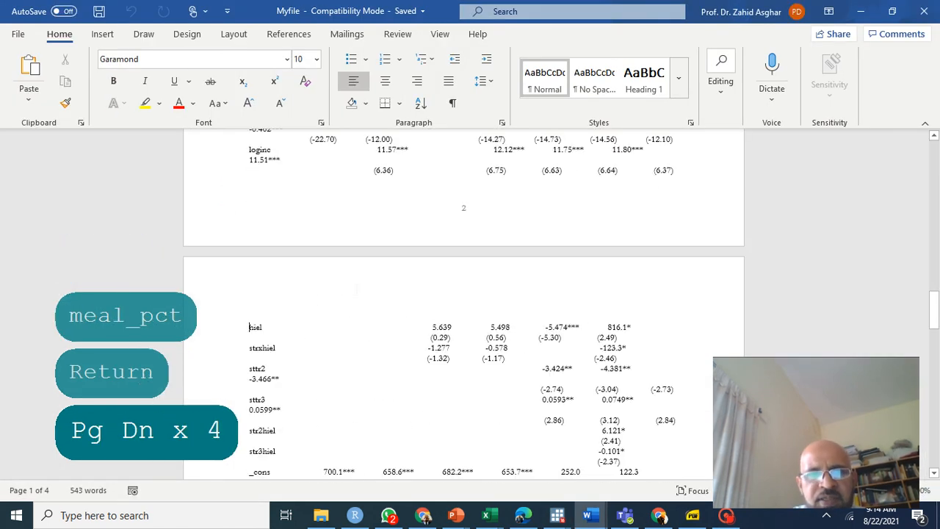
{"action": "scroll", "scroll_direction": "down", "scroll_amount": 3}
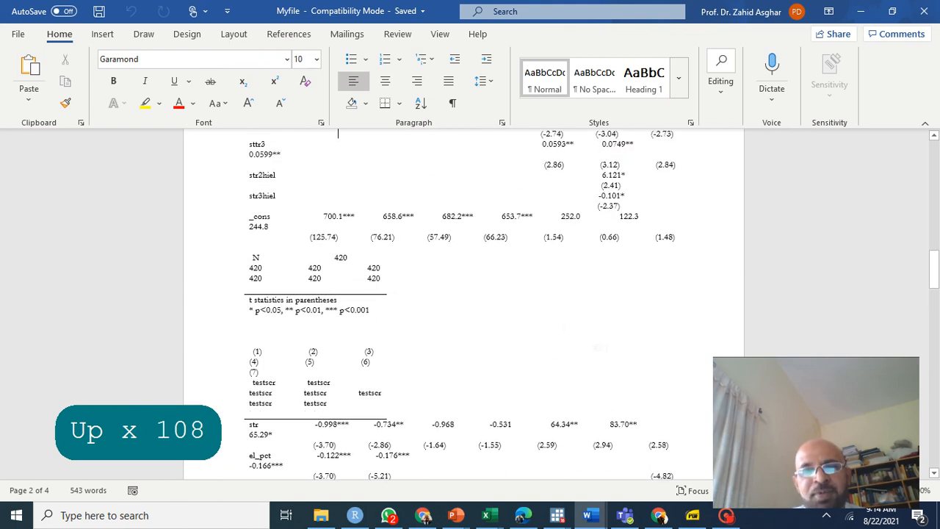
{"action": "mouse_move", "coordinate": [605, 345]}
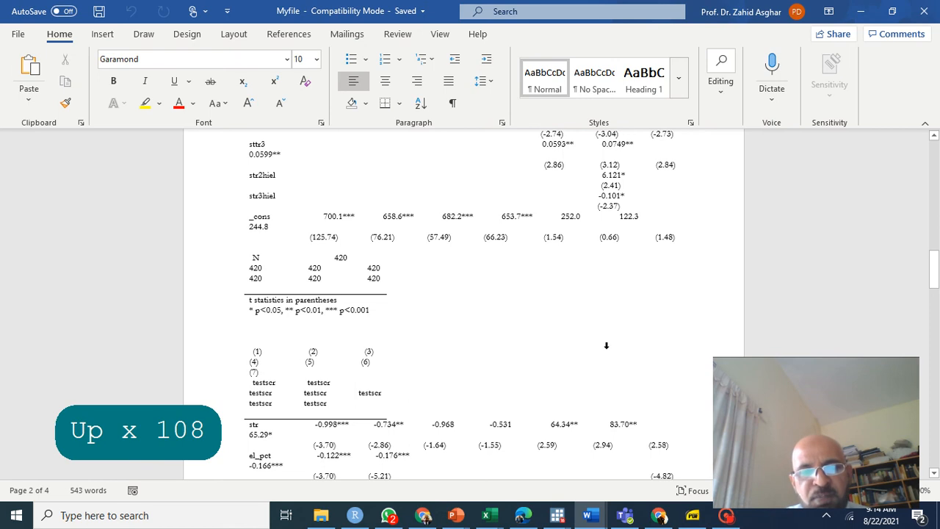